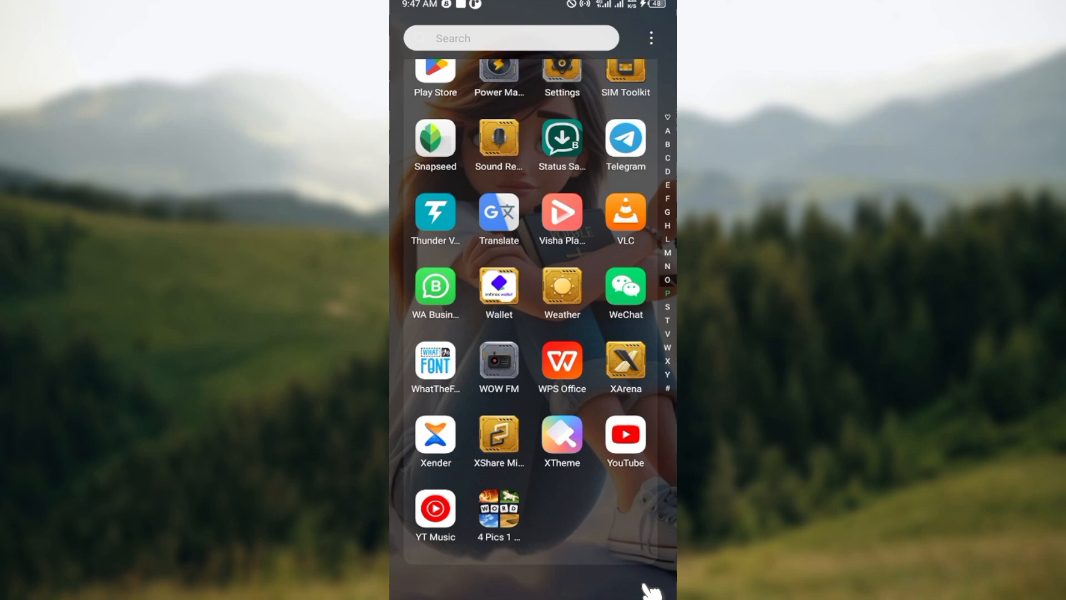
pyautogui.moveTo(603, 303)
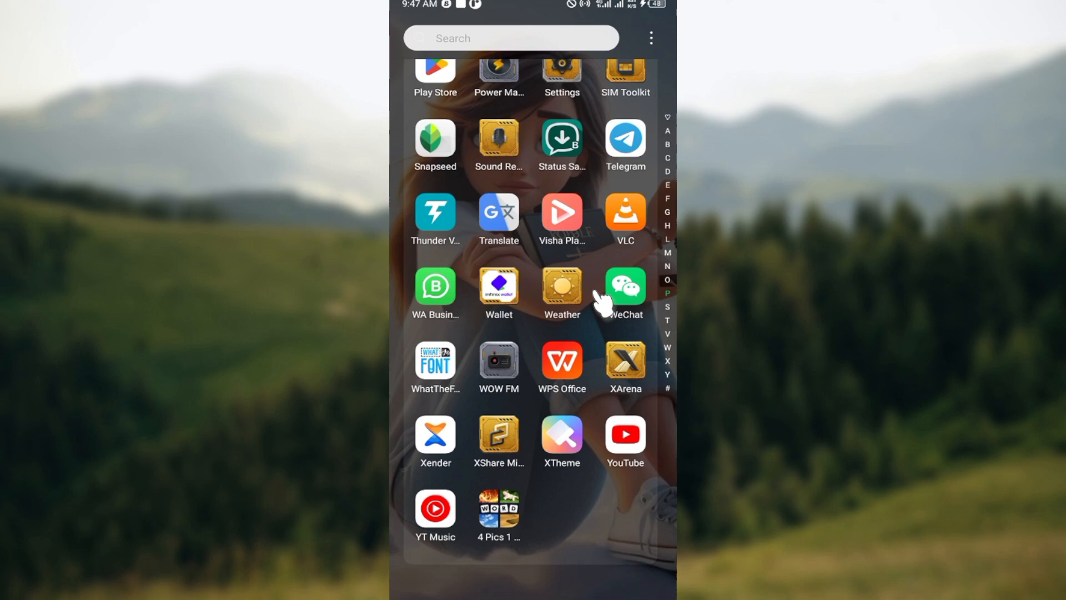
# Open App management's App list and activate its application search field for typing
pyautogui.scroll(-3)
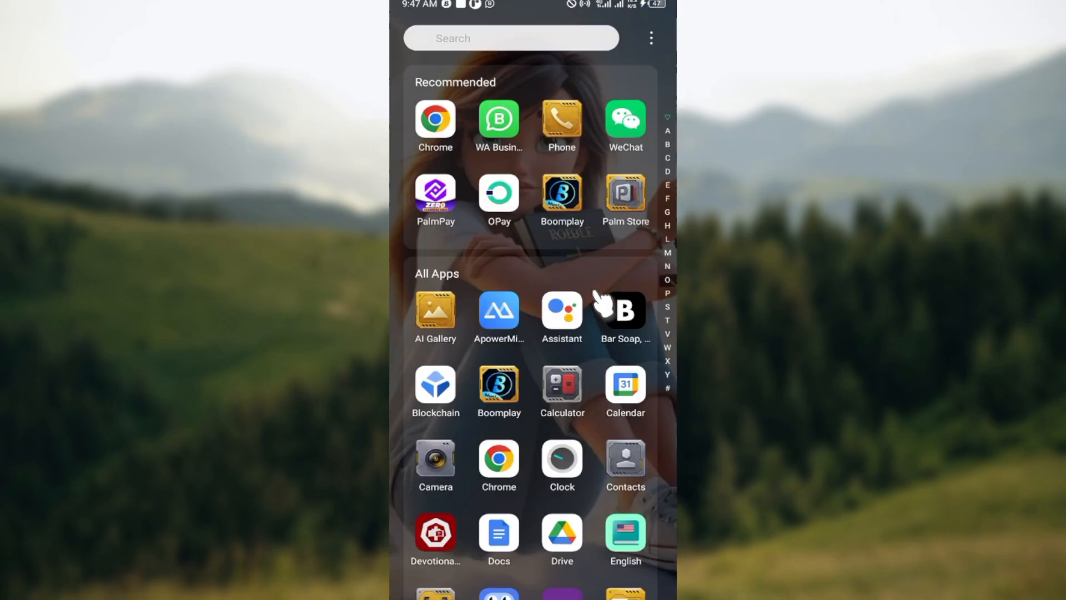
pyautogui.scroll(-3)
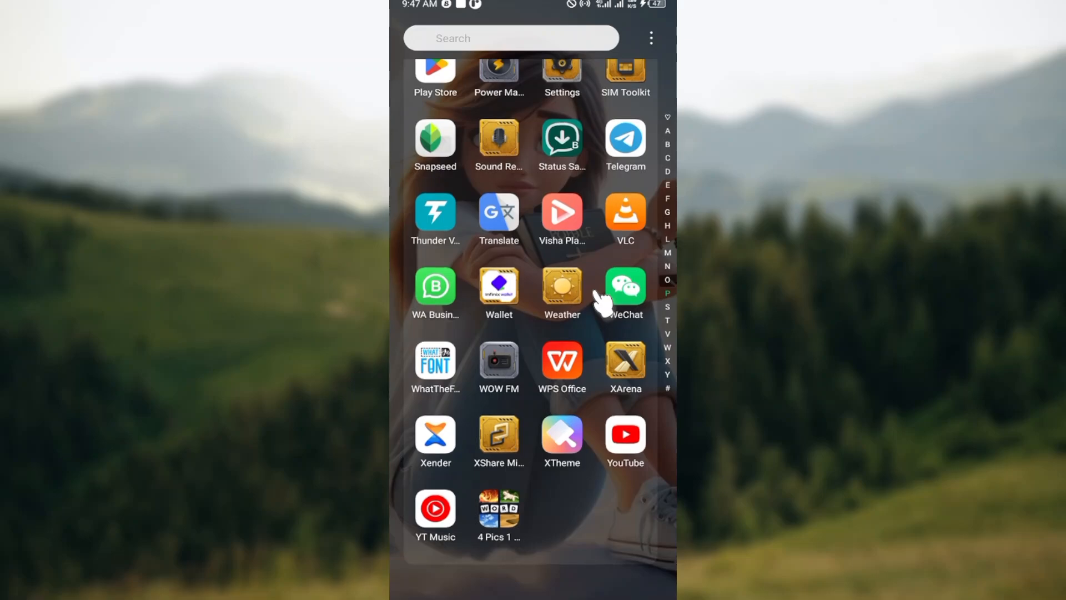
pyautogui.moveTo(499, 139)
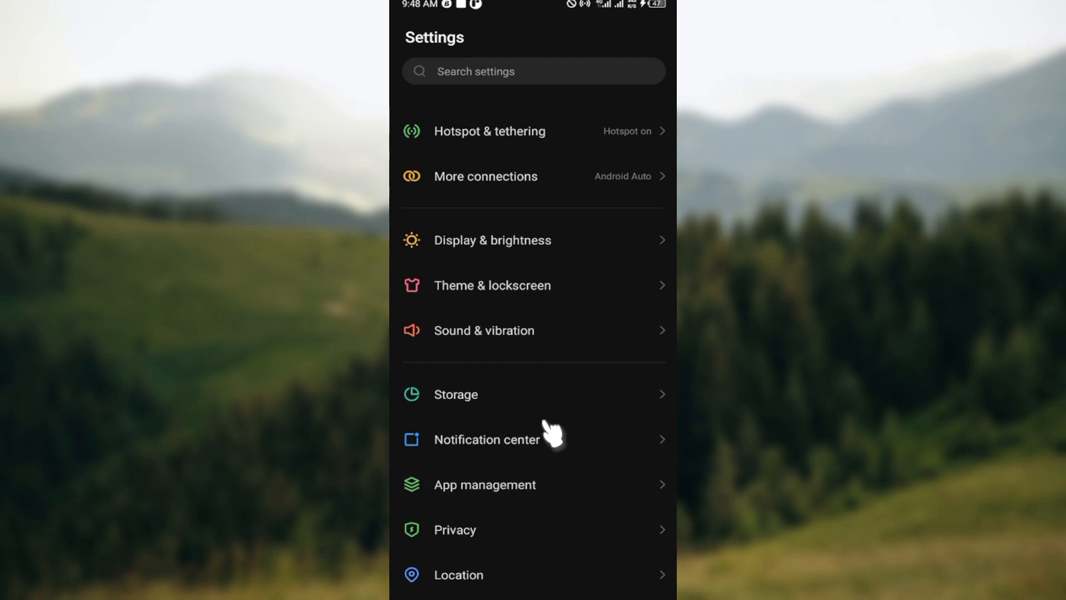
pyautogui.click(484, 484)
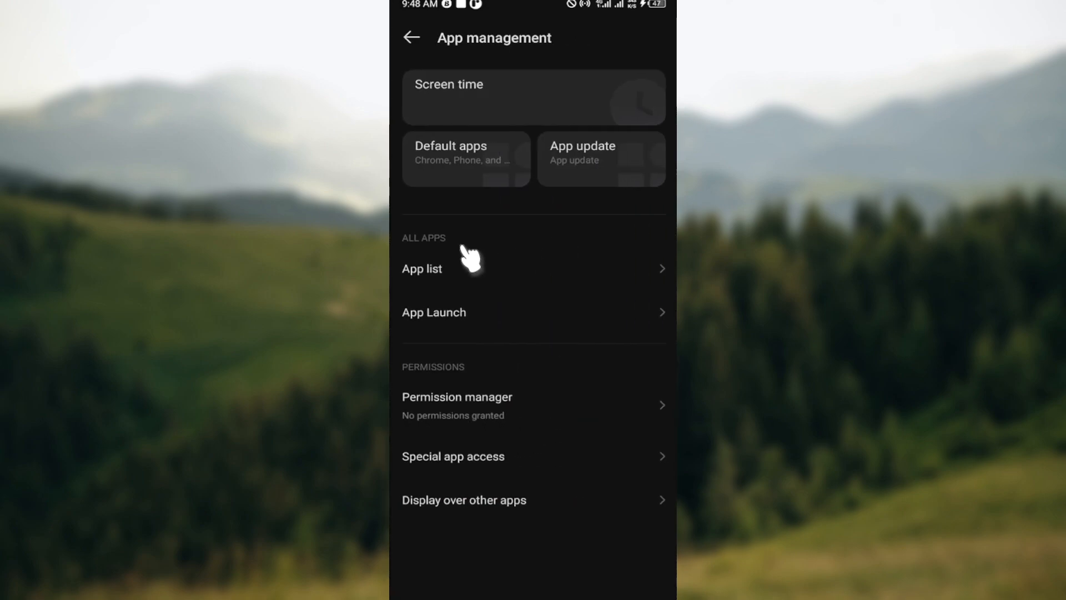
pyautogui.click(442, 269)
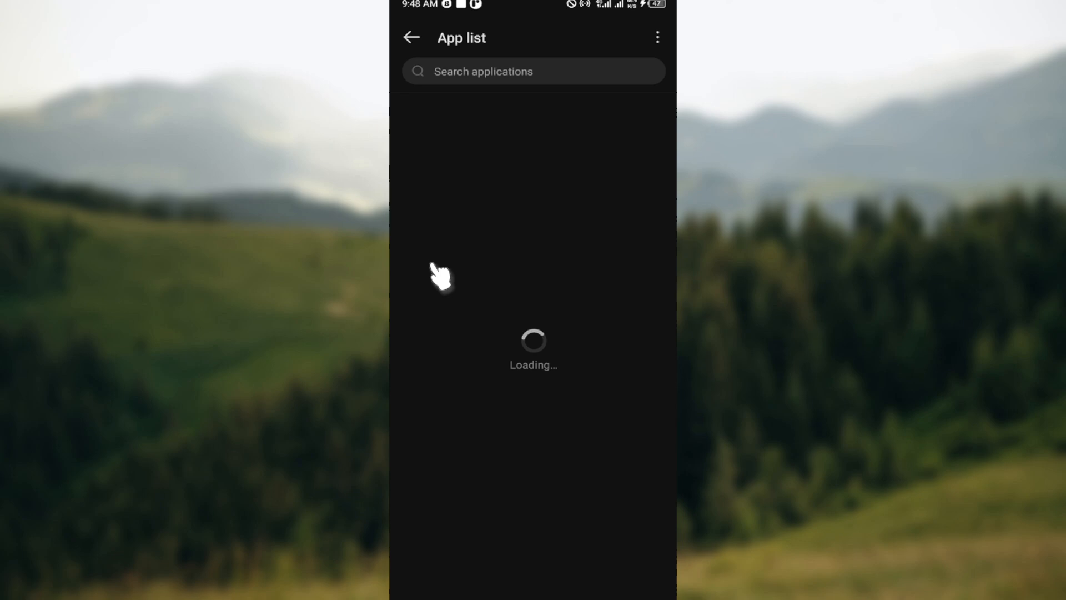
pyautogui.moveTo(536, 82)
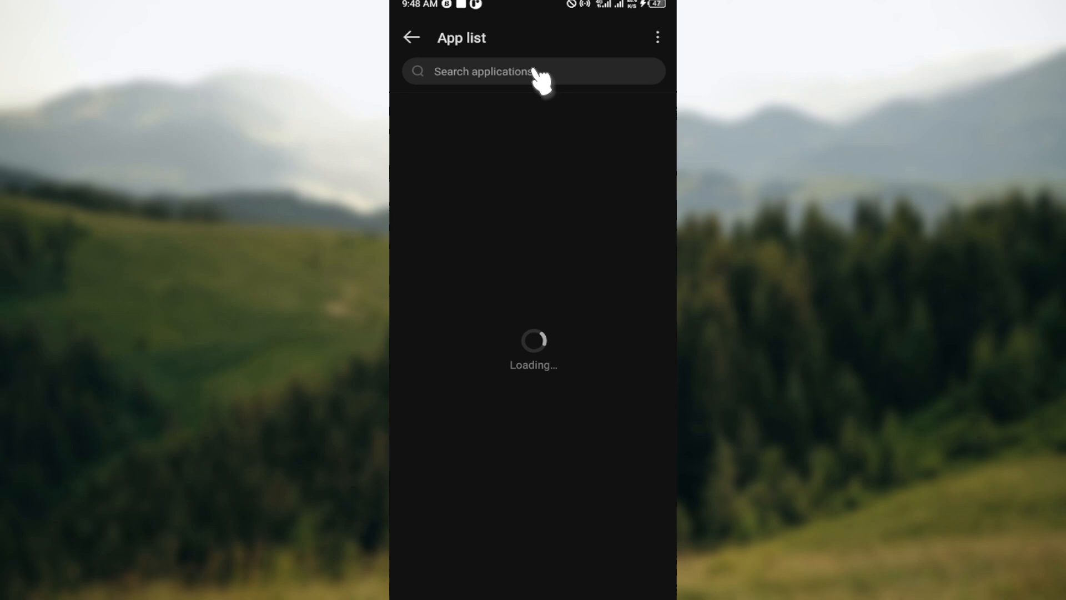
pyautogui.click(533, 70)
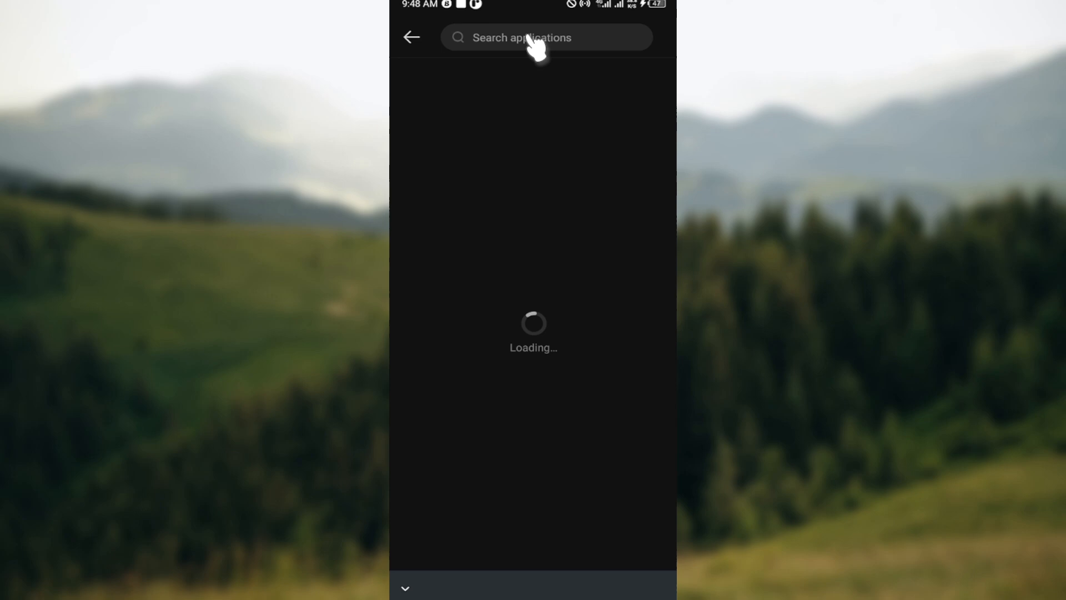
pyautogui.click(546, 38)
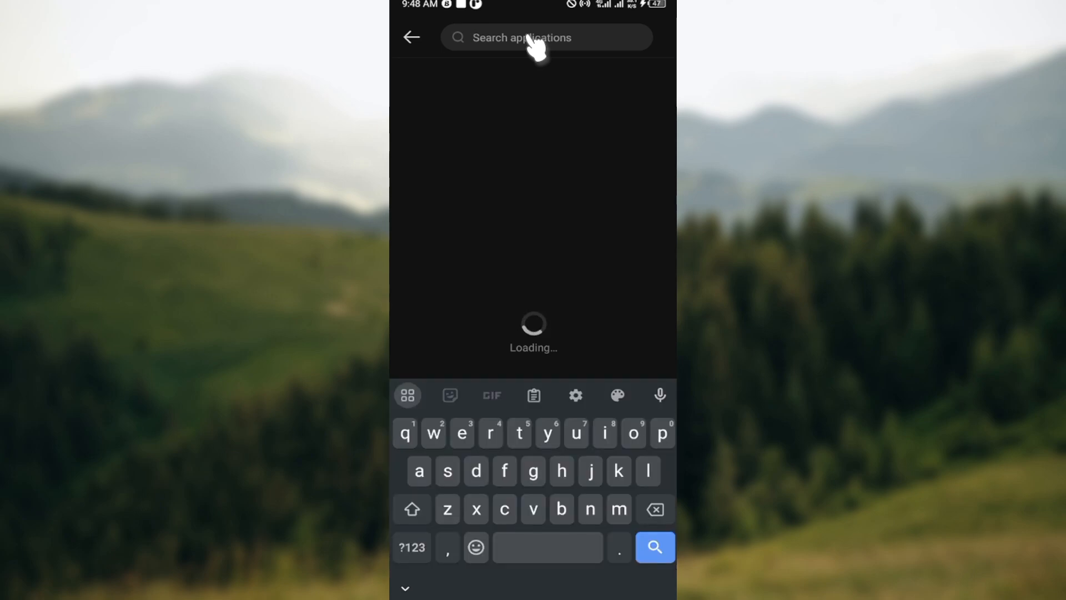
# Search the installed apps for 'wecha' and open WeChat's App info page
pyautogui.write('wechat')
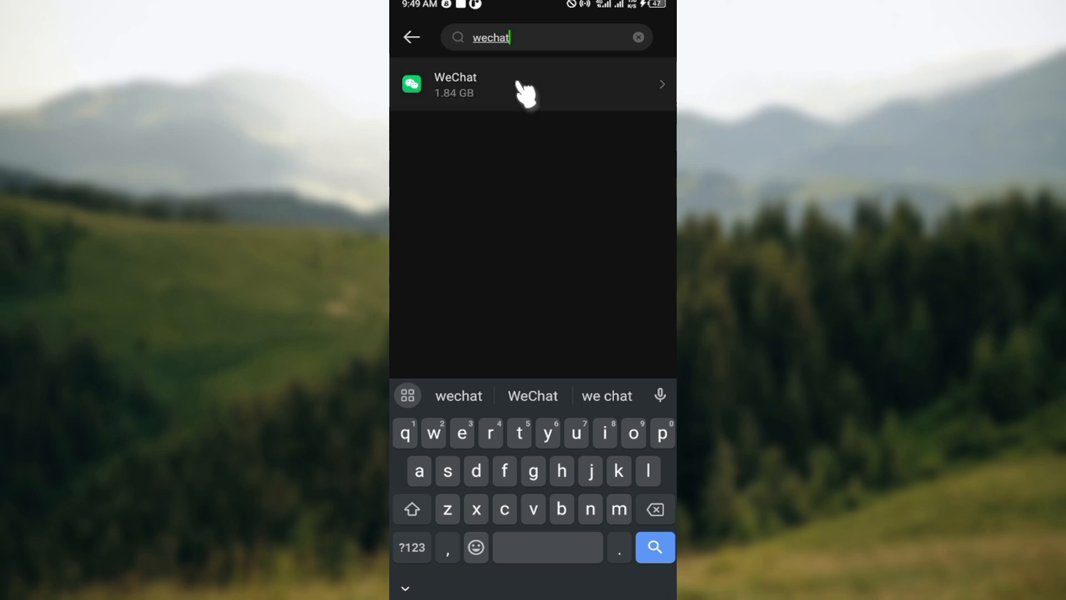
pyautogui.click(533, 84)
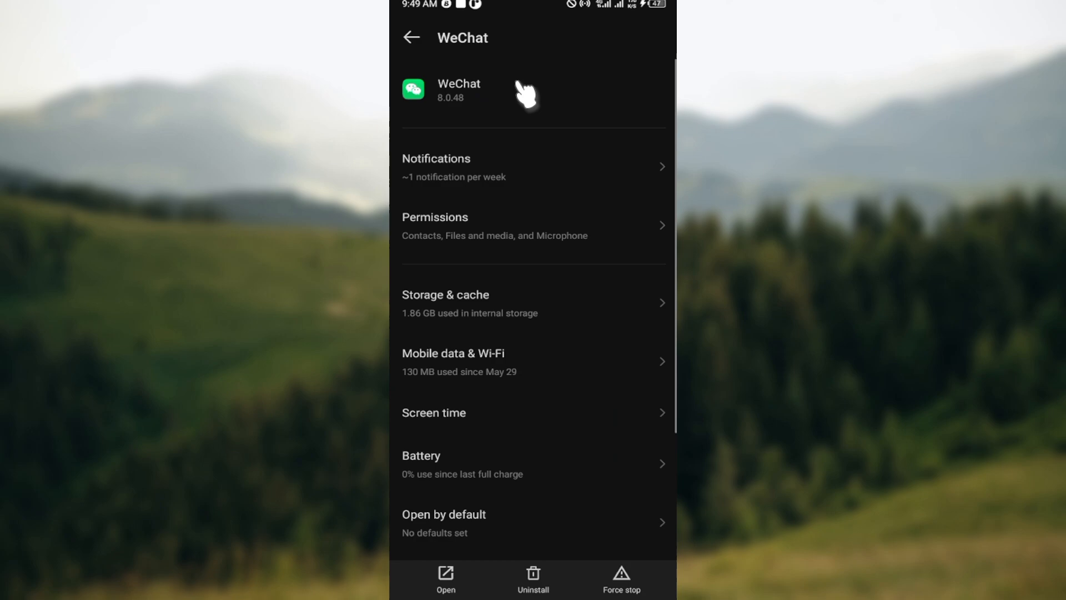
pyautogui.moveTo(495, 278)
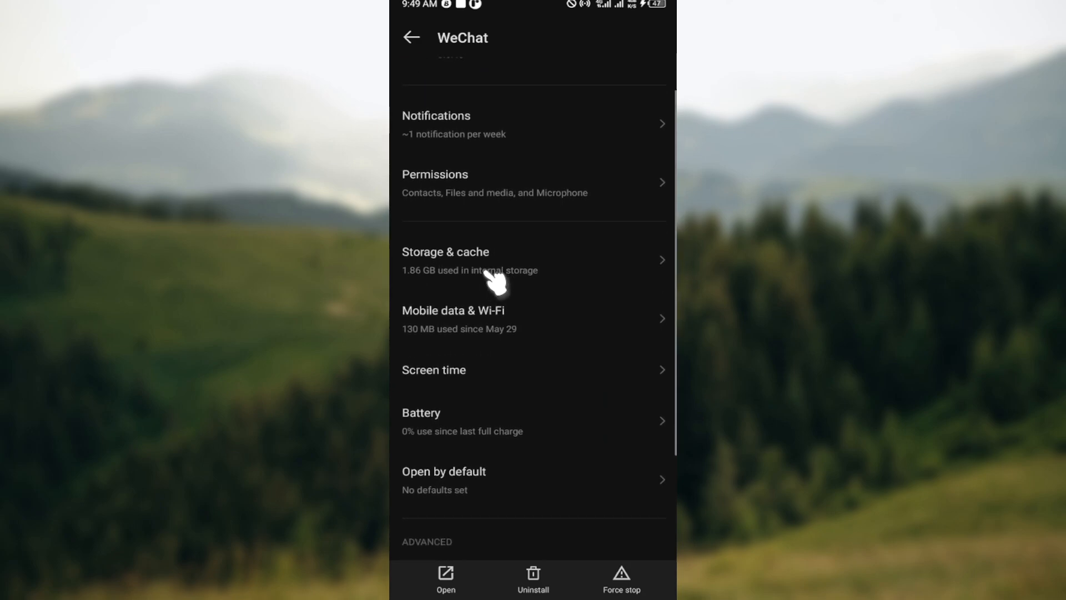
# Clear WeChat's cache to 0 B (total 1.84 GB) and go back
pyautogui.click(445, 260)
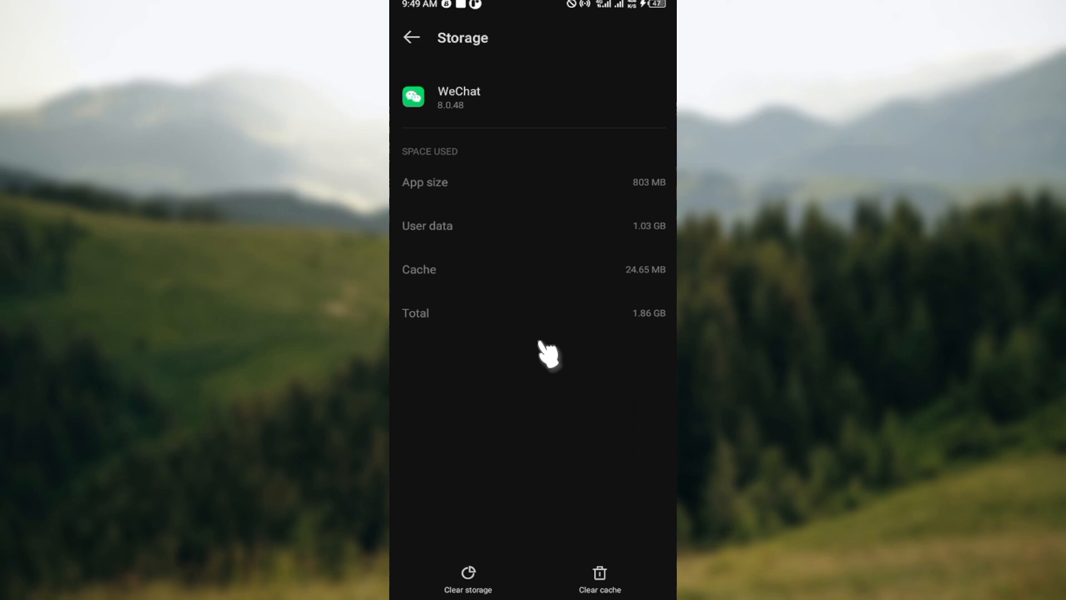
pyautogui.moveTo(496, 169)
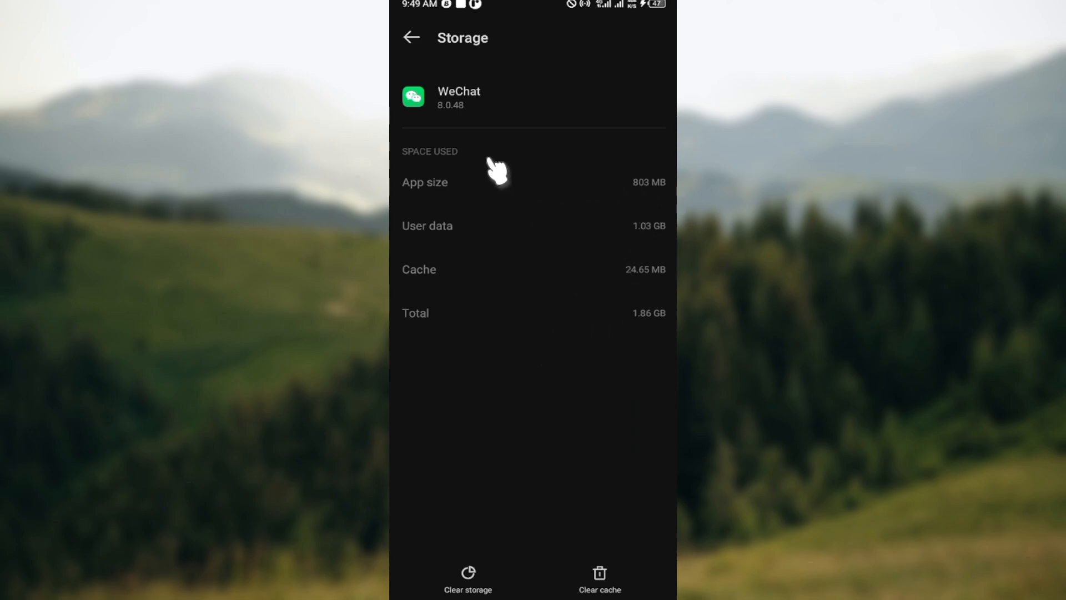
pyautogui.moveTo(629, 282)
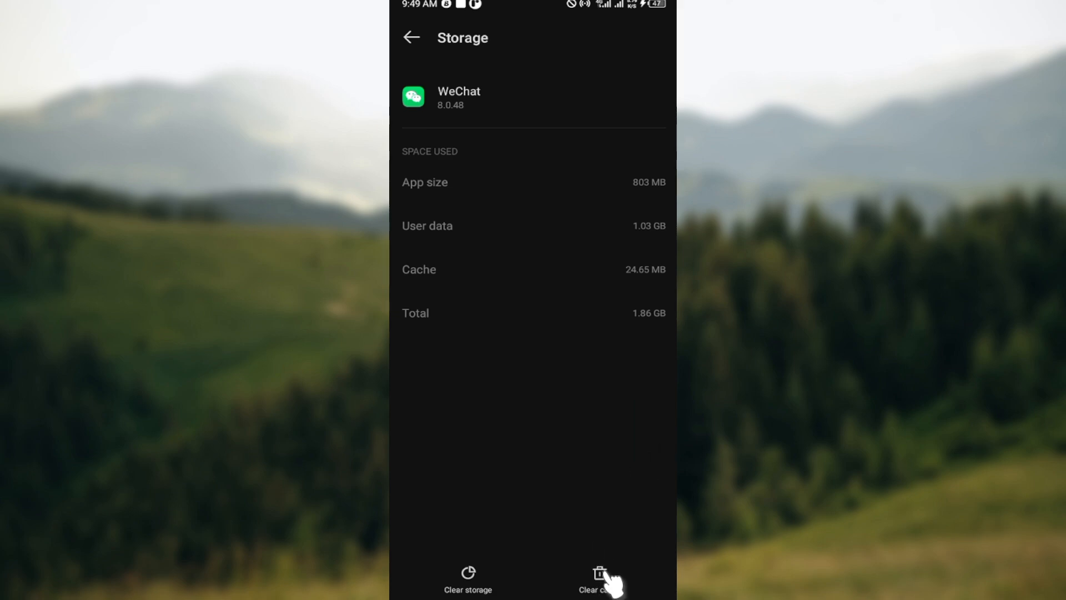
pyautogui.click(599, 583)
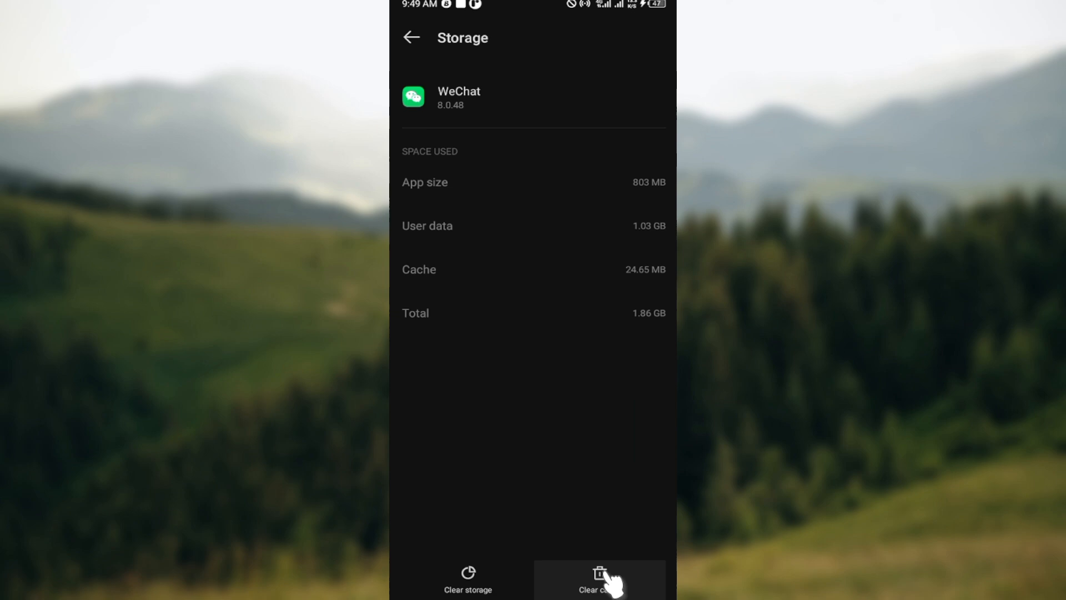
pyautogui.click(600, 582)
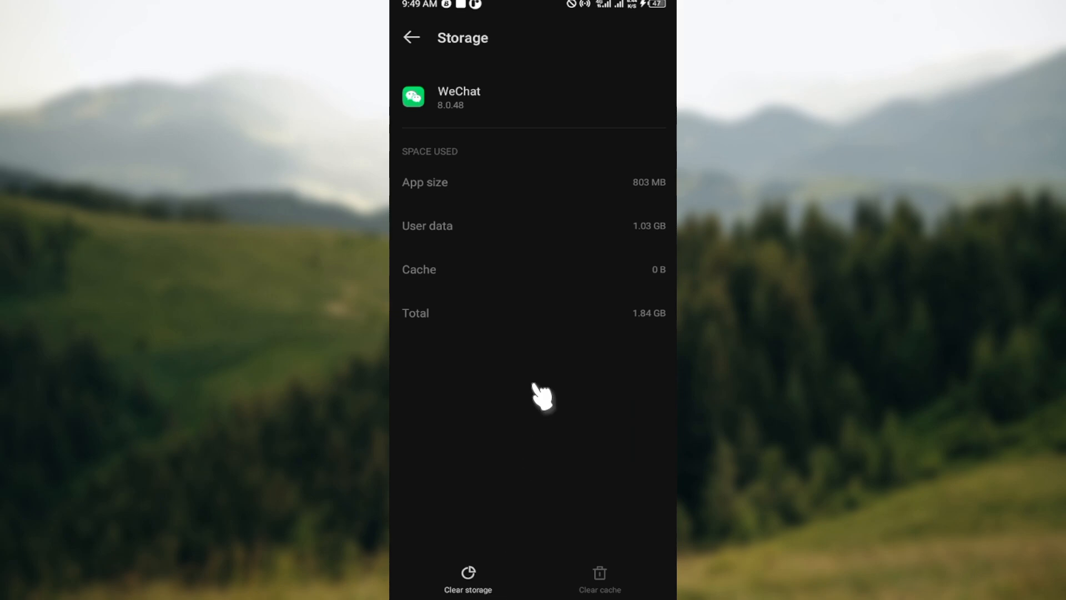
pyautogui.moveTo(602, 481)
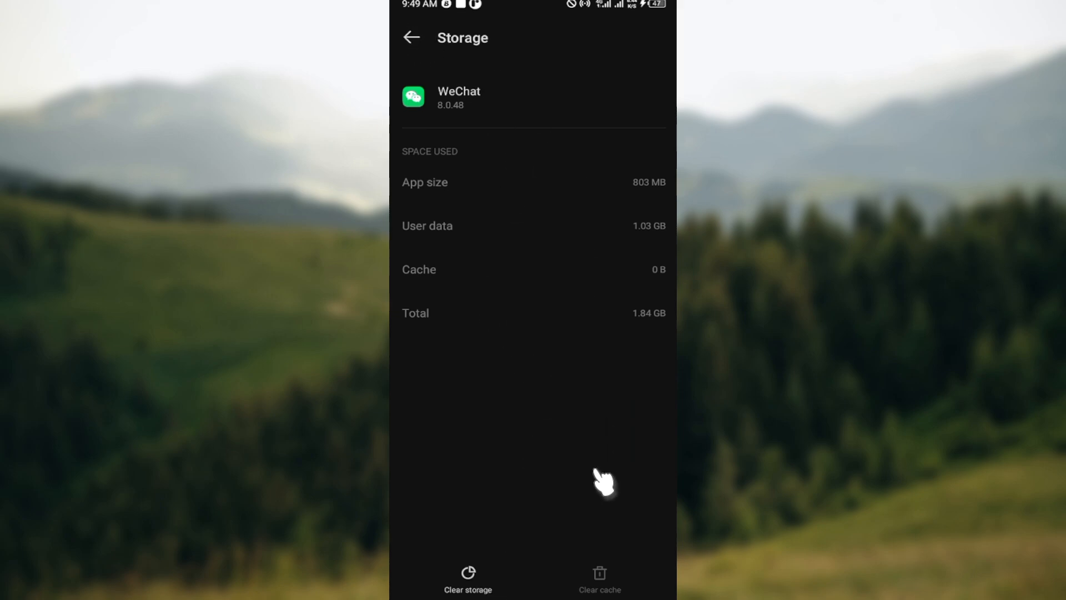
pyautogui.moveTo(411, 37)
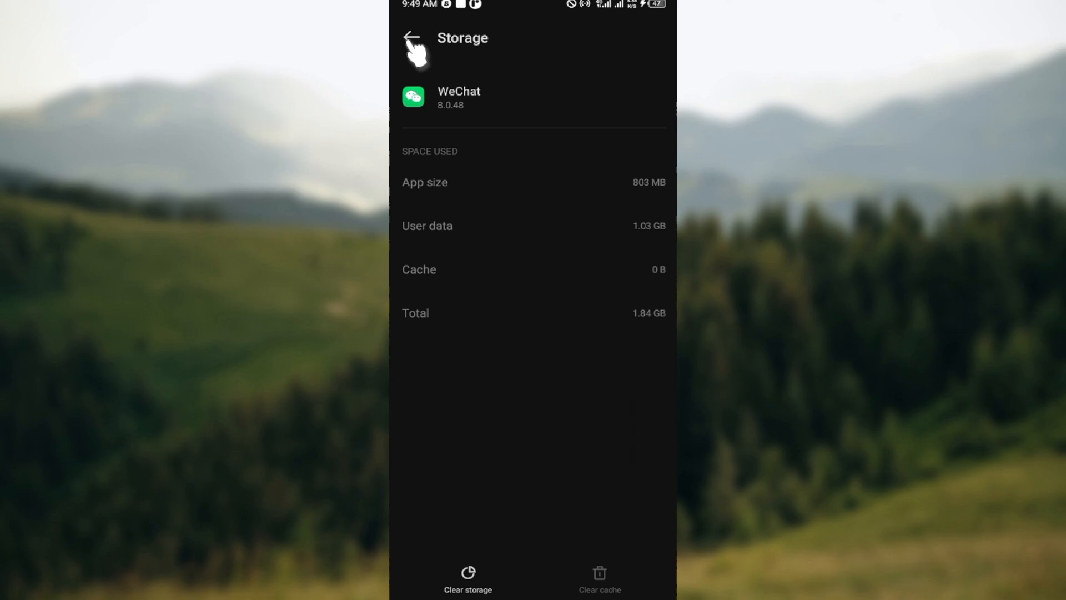
pyautogui.click(411, 39)
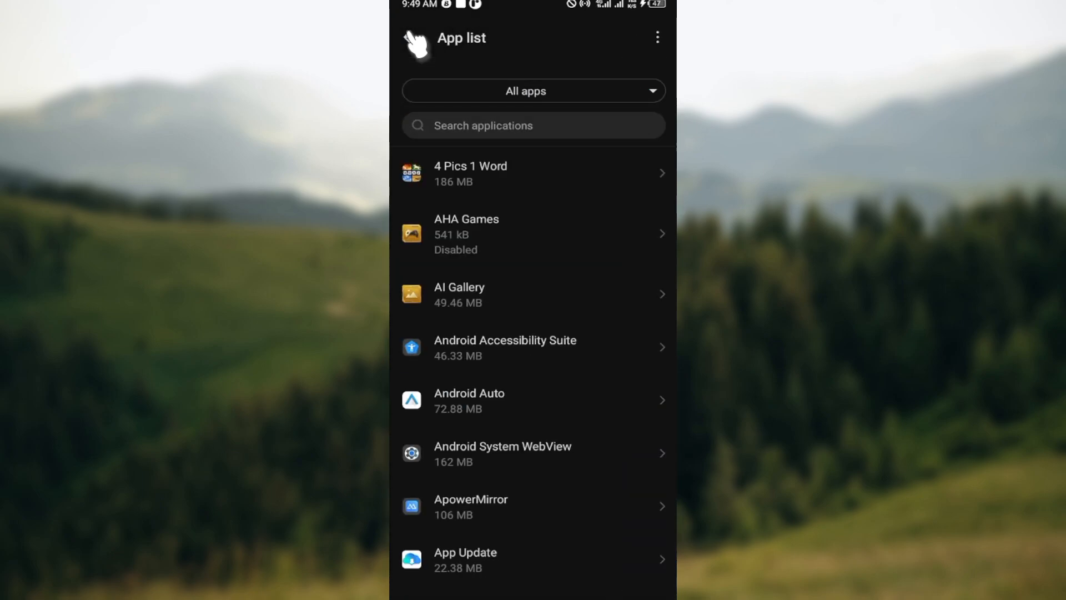
# Back out of Settings to the launcher's app drawer where WeChat is listed
pyautogui.click(413, 42)
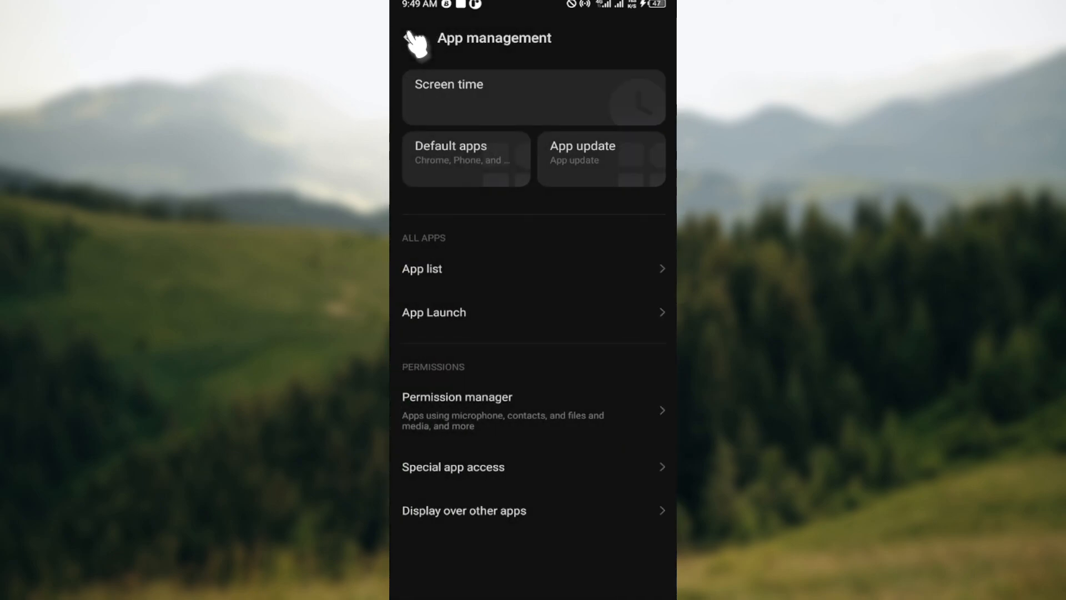
pyautogui.click(415, 38)
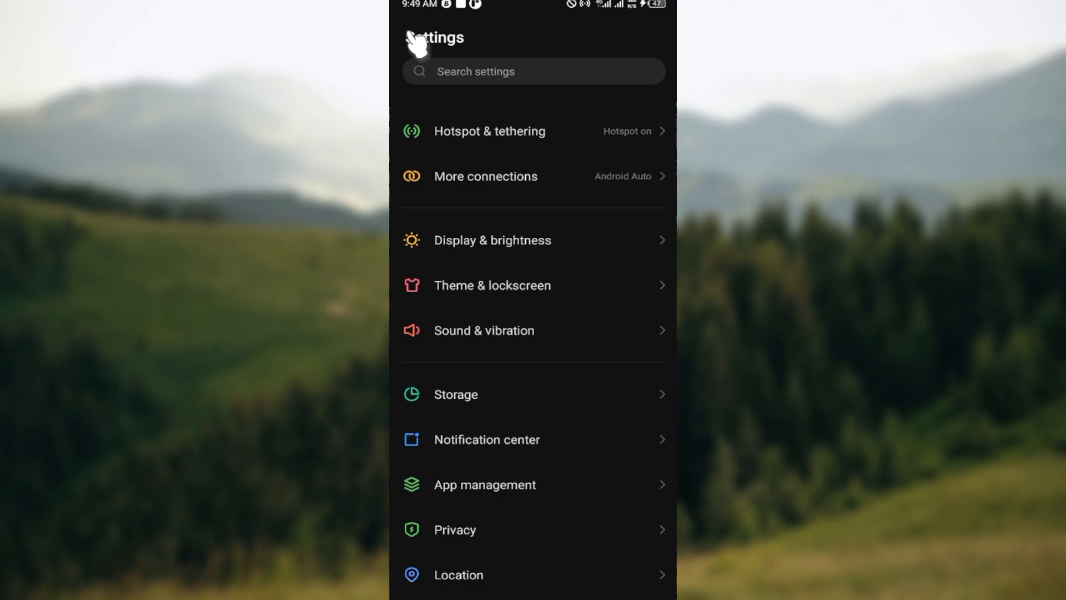
pyautogui.moveTo(604, 54)
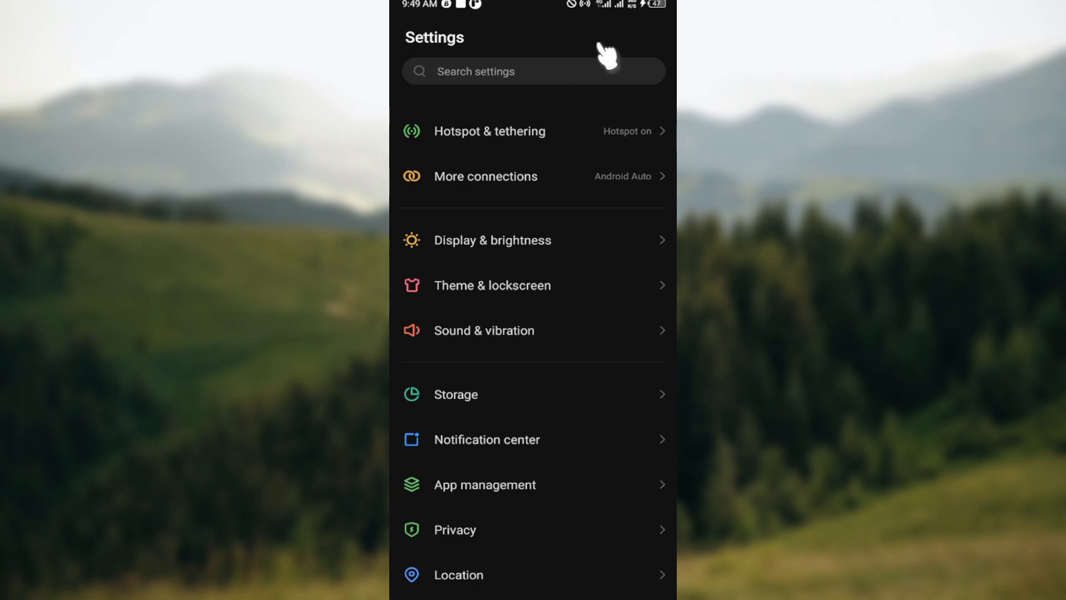
pyautogui.click(484, 330)
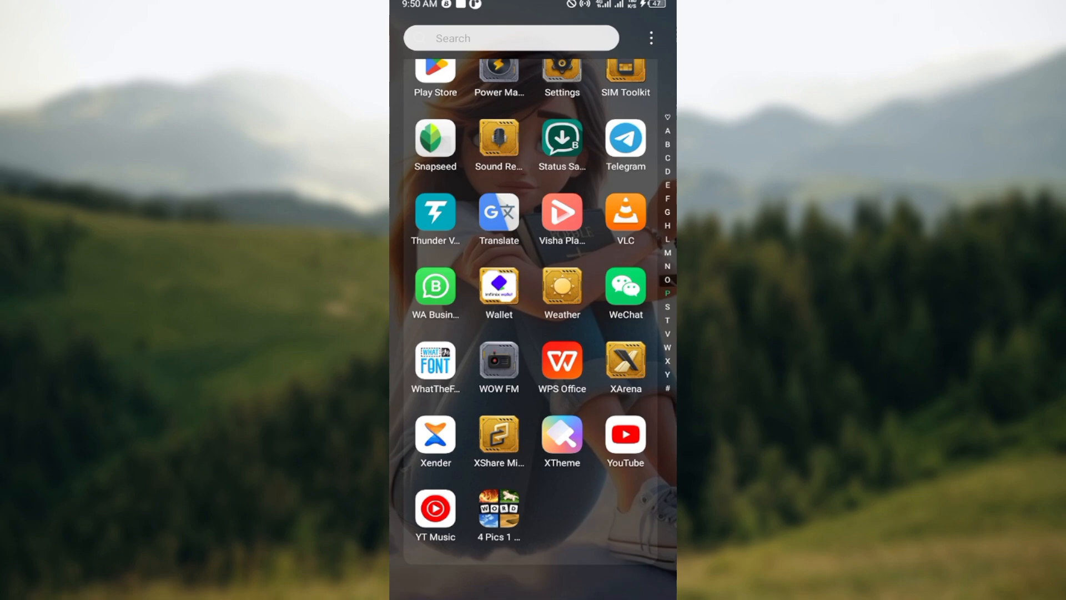
pyautogui.moveTo(597, 405)
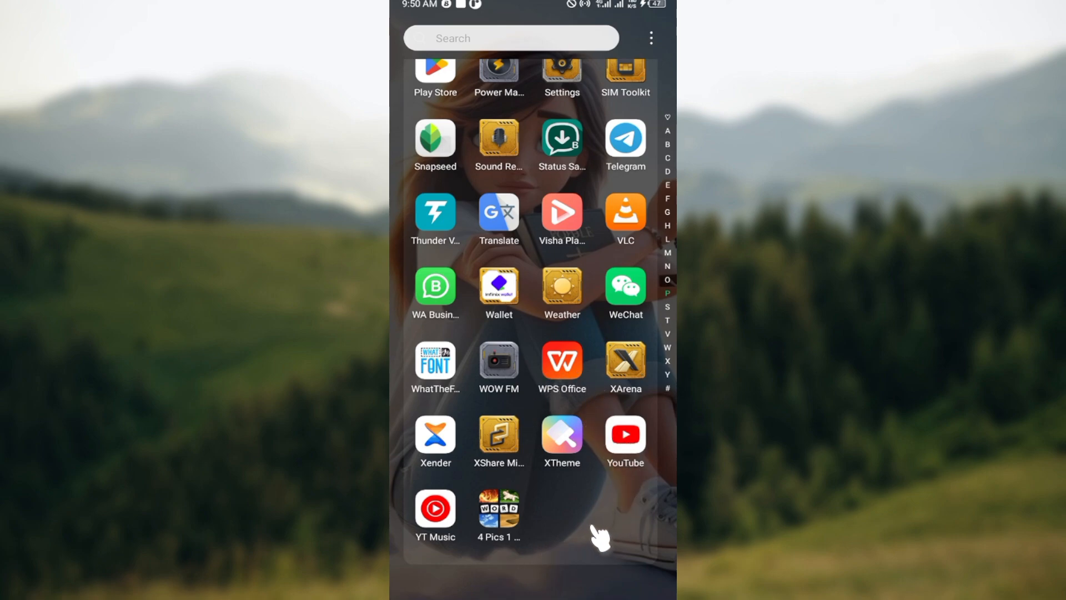
pyautogui.moveTo(575, 405)
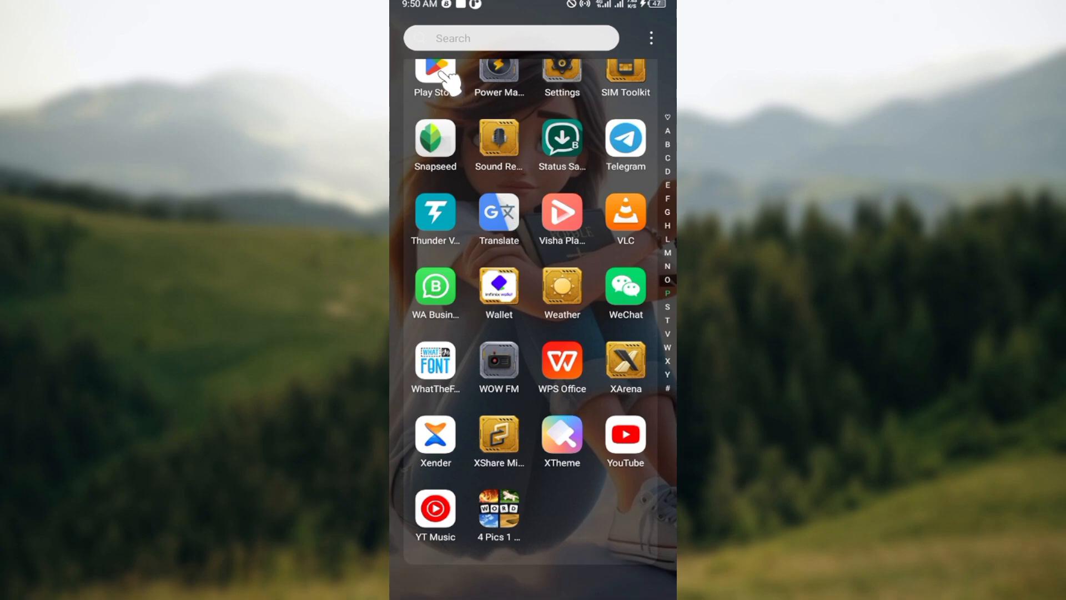
# Launch Google Play Store and search for 'wechat' using the suggestion
pyautogui.click(435, 75)
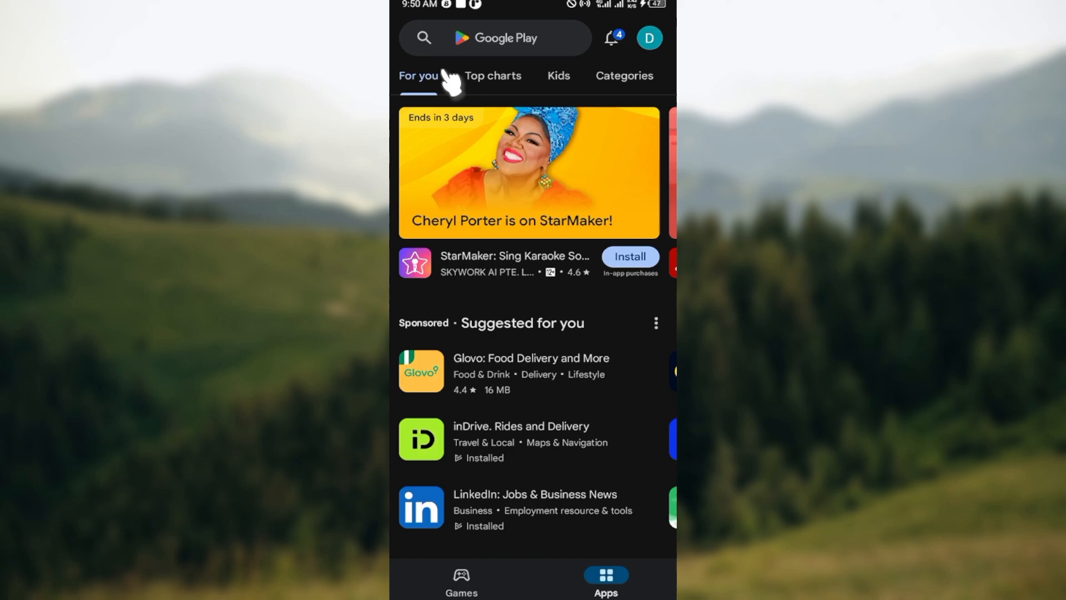
pyautogui.click(495, 37)
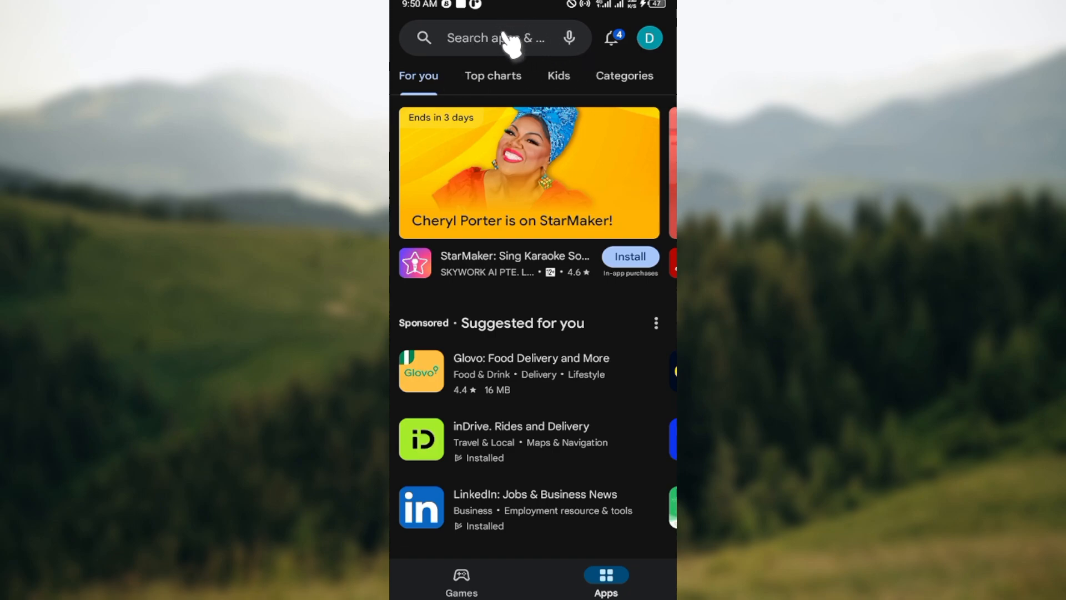
pyautogui.click(495, 38)
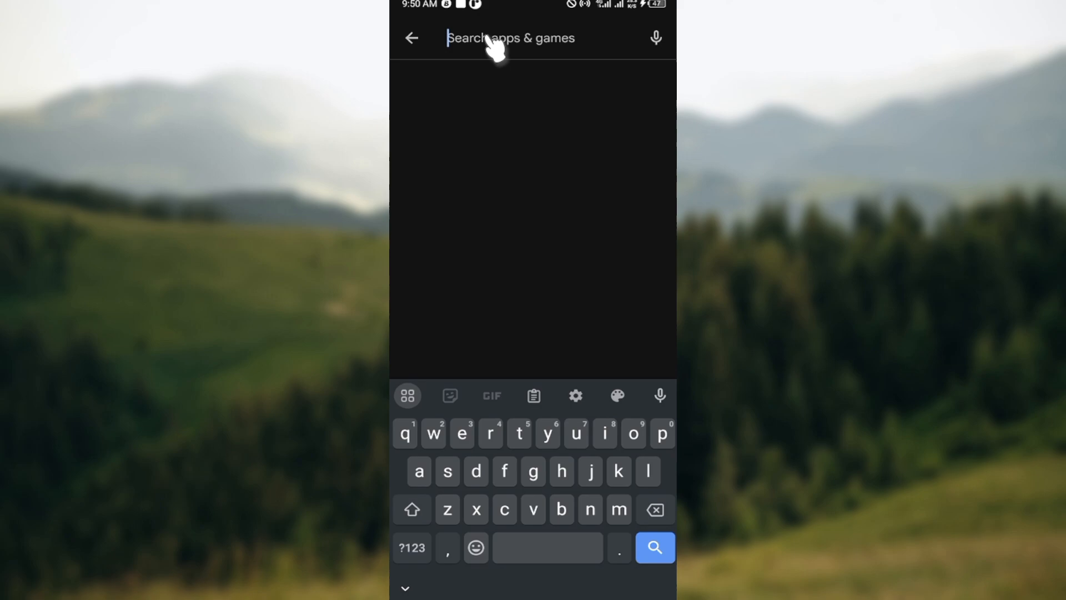
pyautogui.click(511, 38)
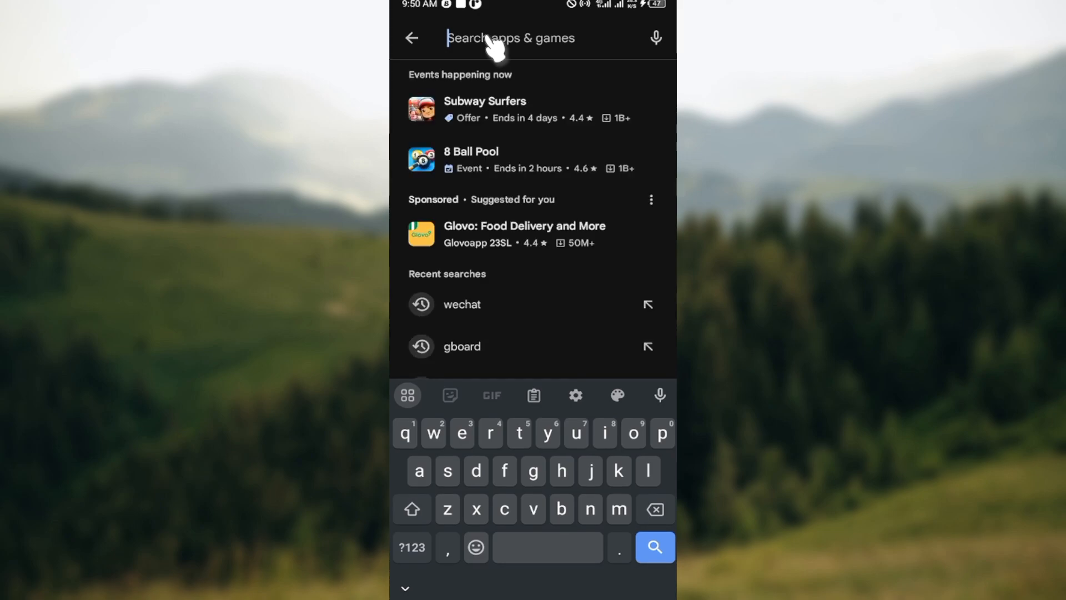
pyautogui.write('wecha')
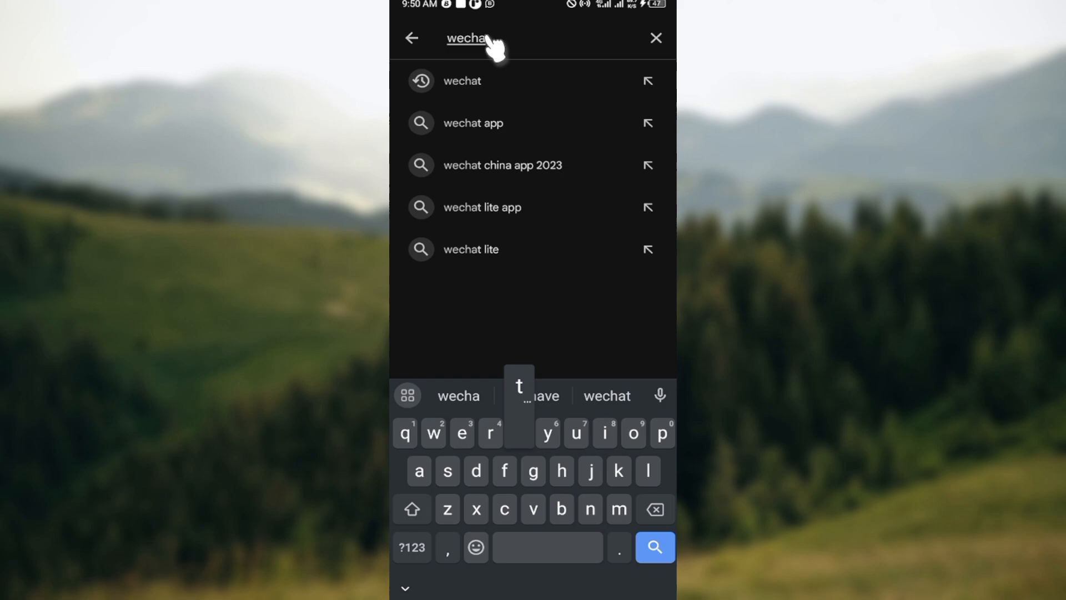
pyautogui.click(654, 547)
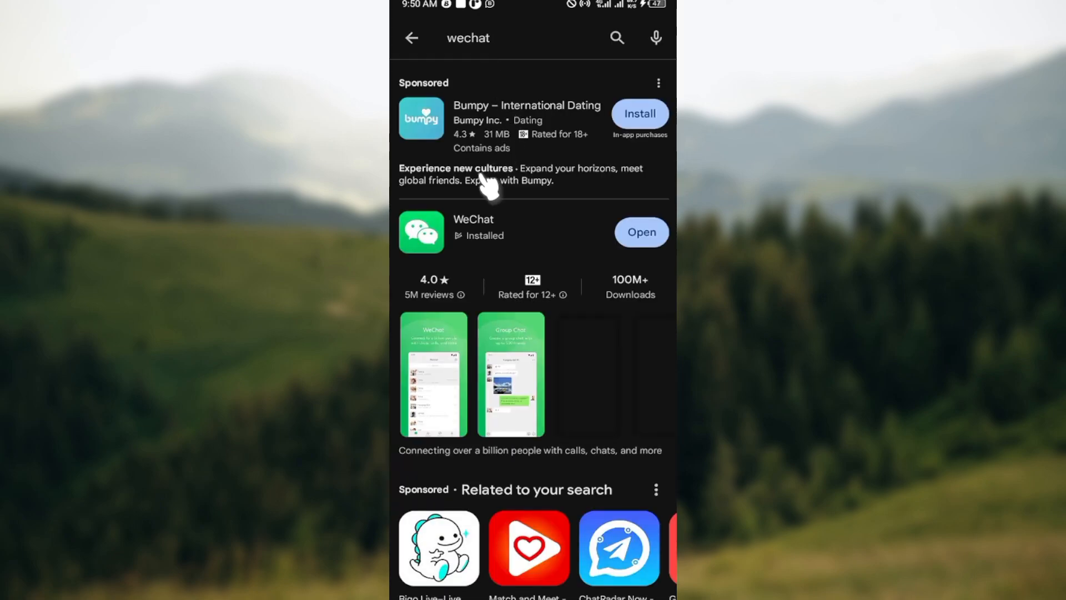
pyautogui.click(473, 219)
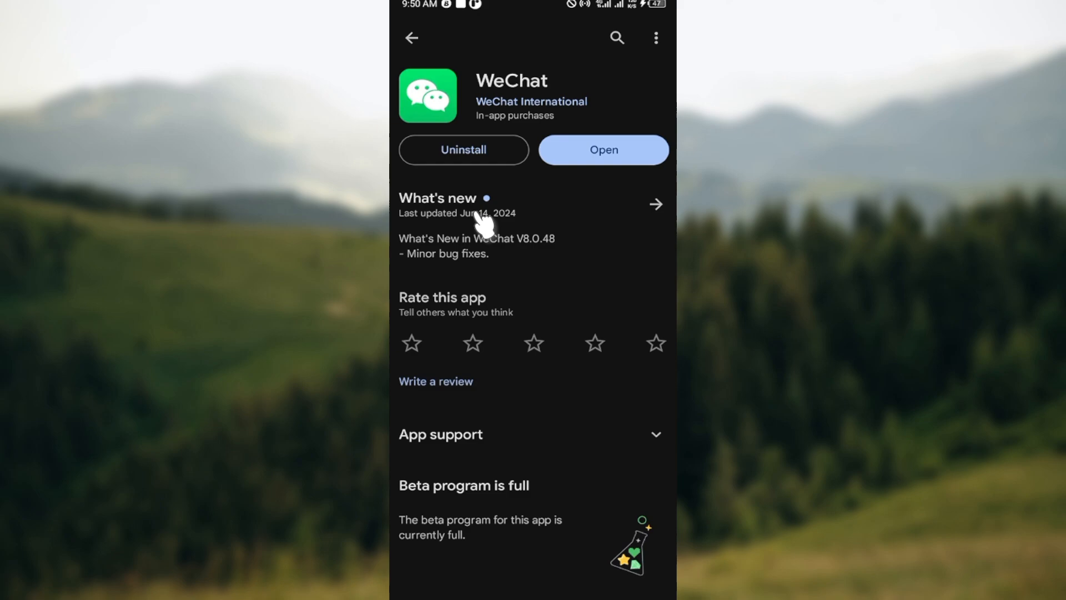
pyautogui.moveTo(603, 149)
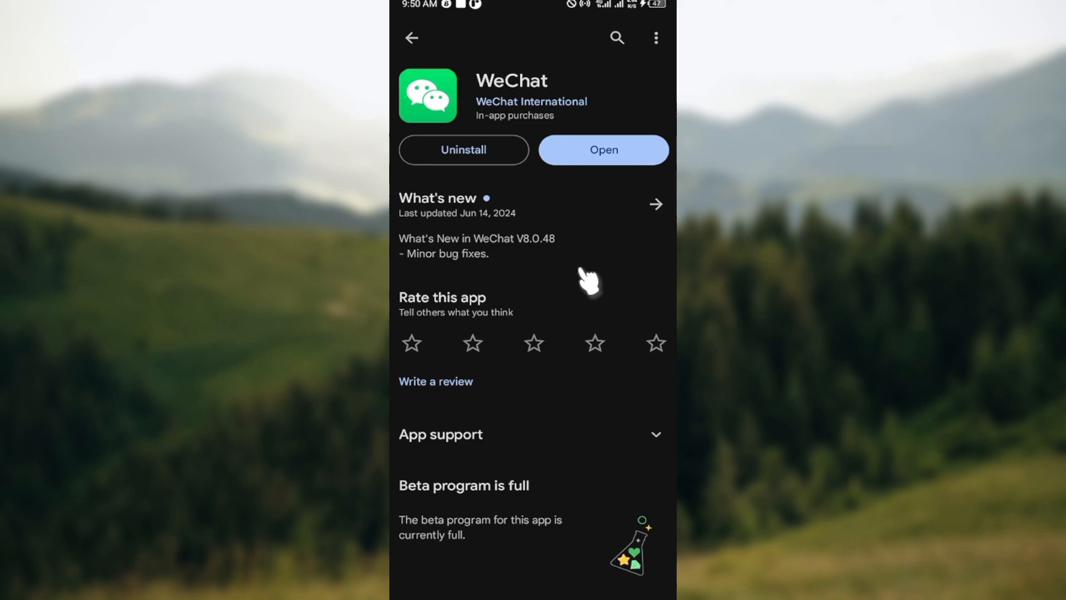
pyautogui.moveTo(414, 35)
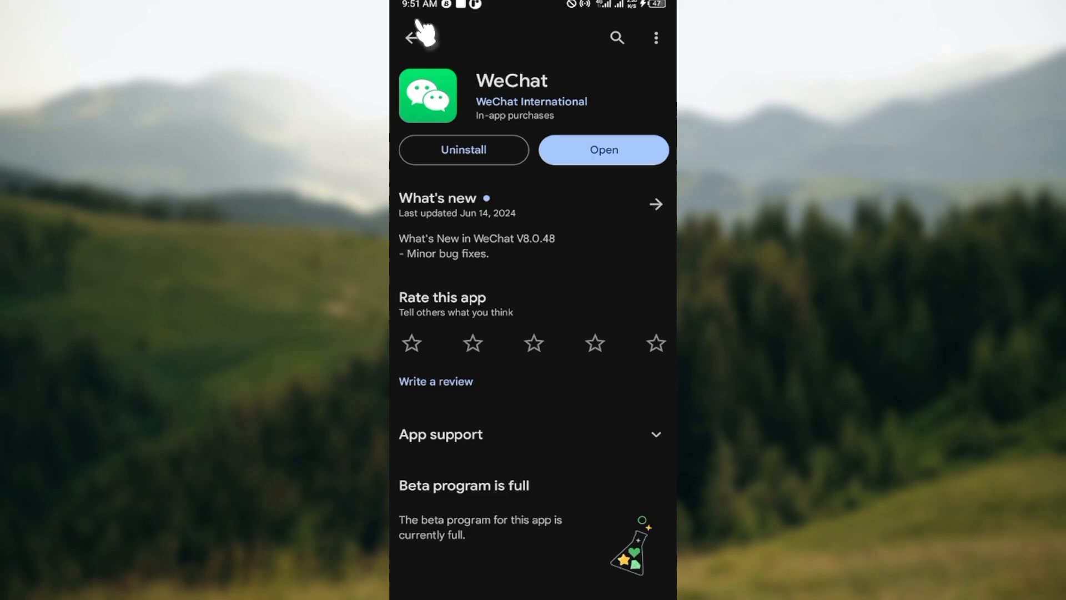
pyautogui.click(412, 37)
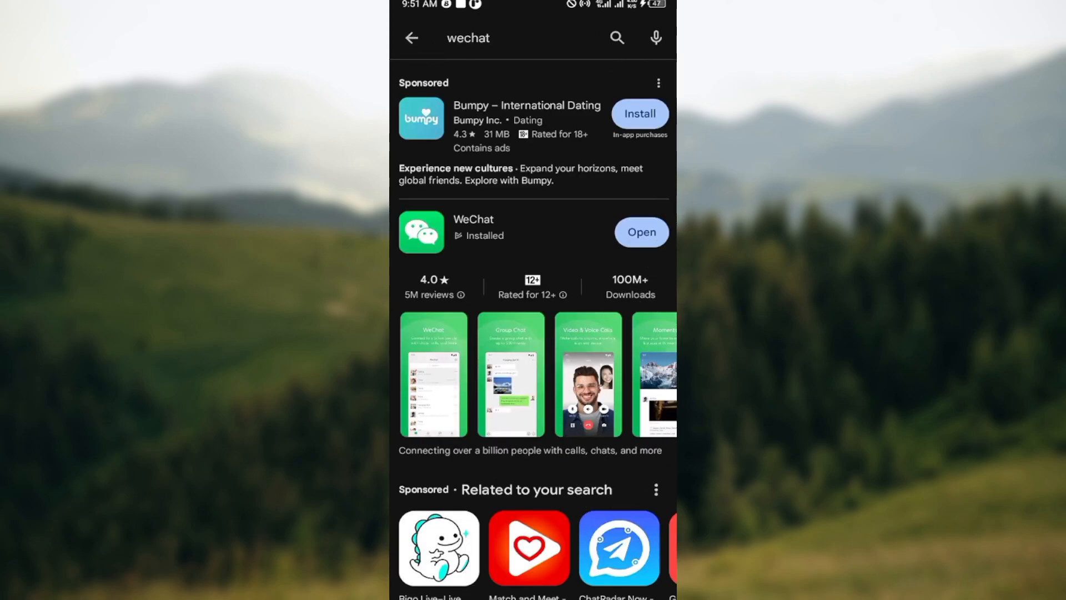
pyautogui.moveTo(644, 336)
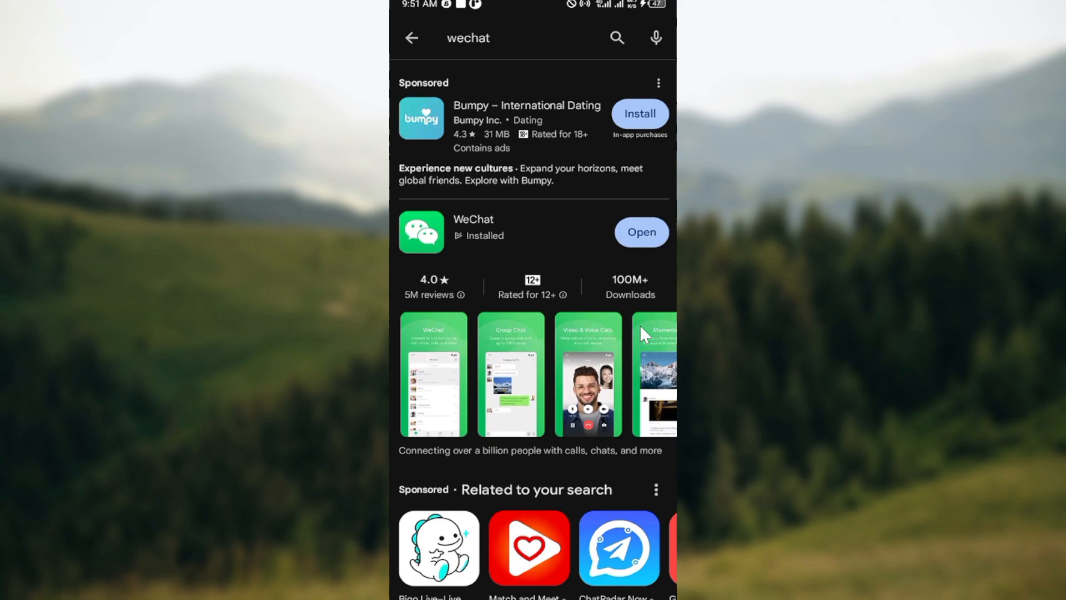
pyautogui.moveTo(537, 484)
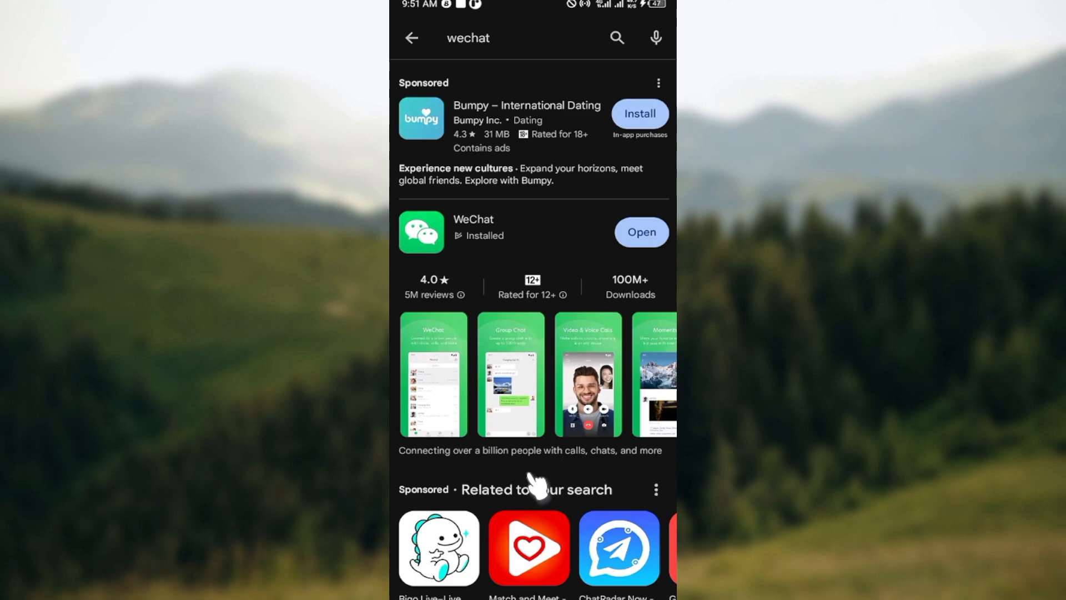